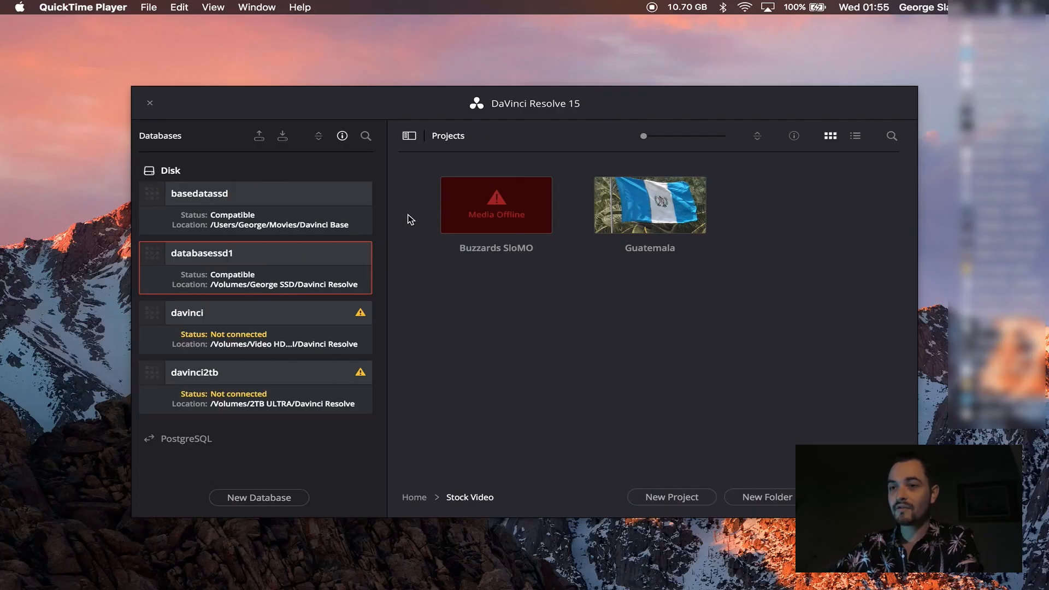
mouse_move(306, 254)
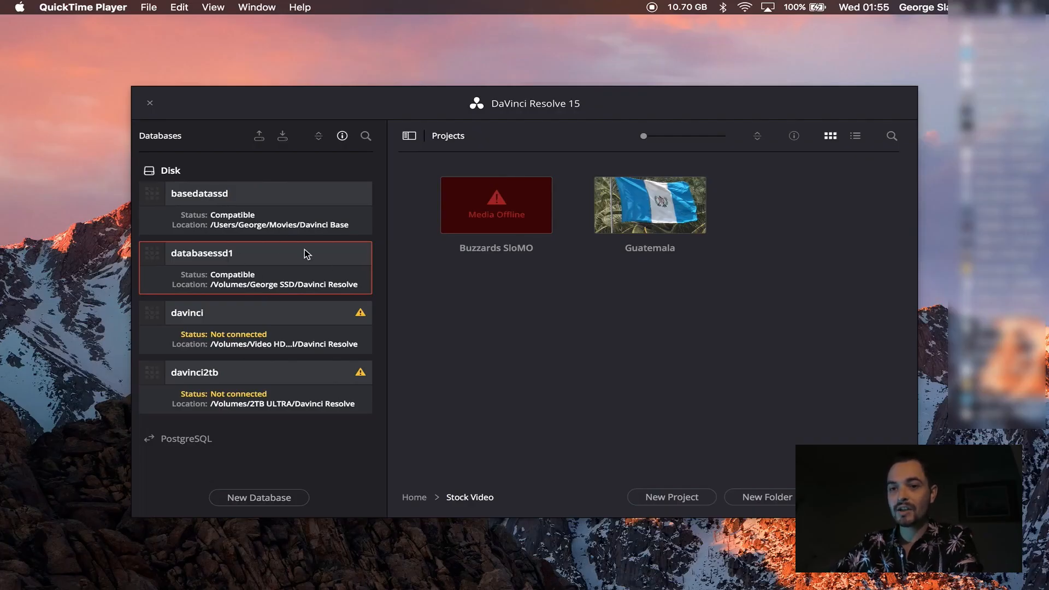
mouse_move(558, 252)
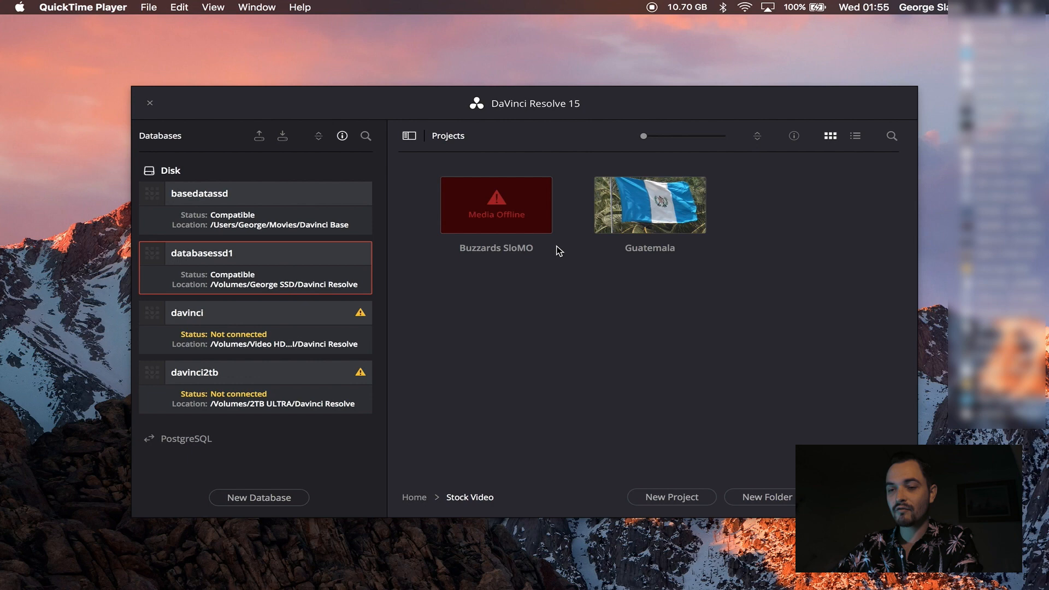
mouse_move(554, 329)
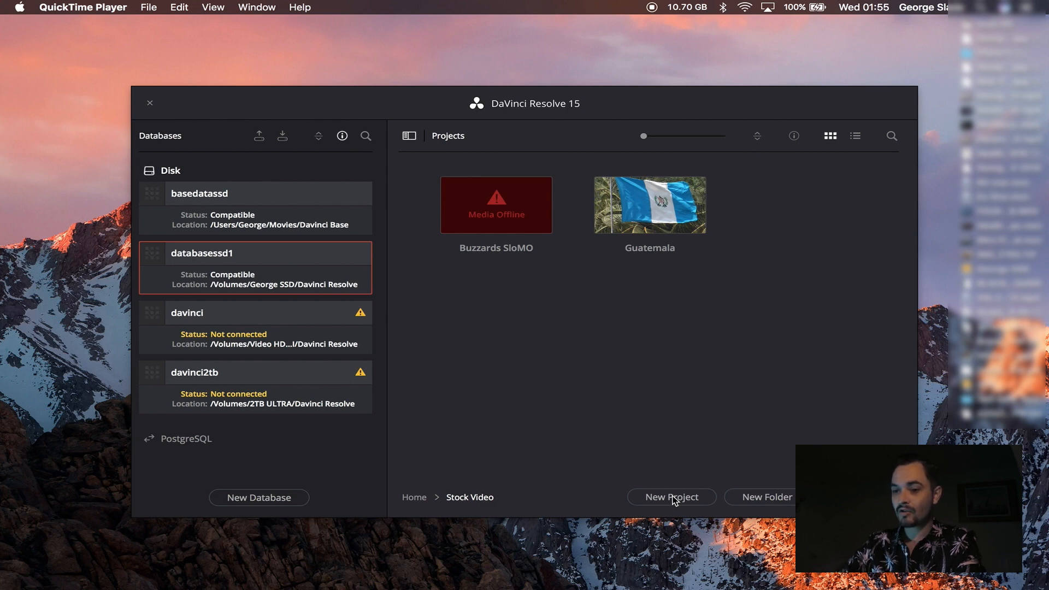
Step: Name the new project 'Huatulco Sunrise Swimmer' and create it
text(Huatulco Sunrise Swimmer)
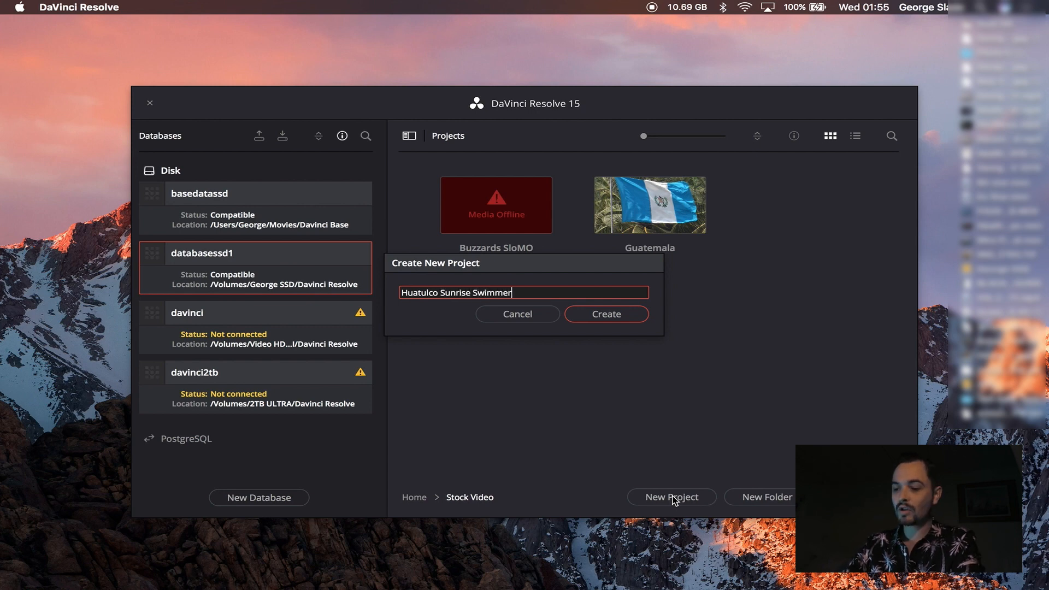
click(604, 313)
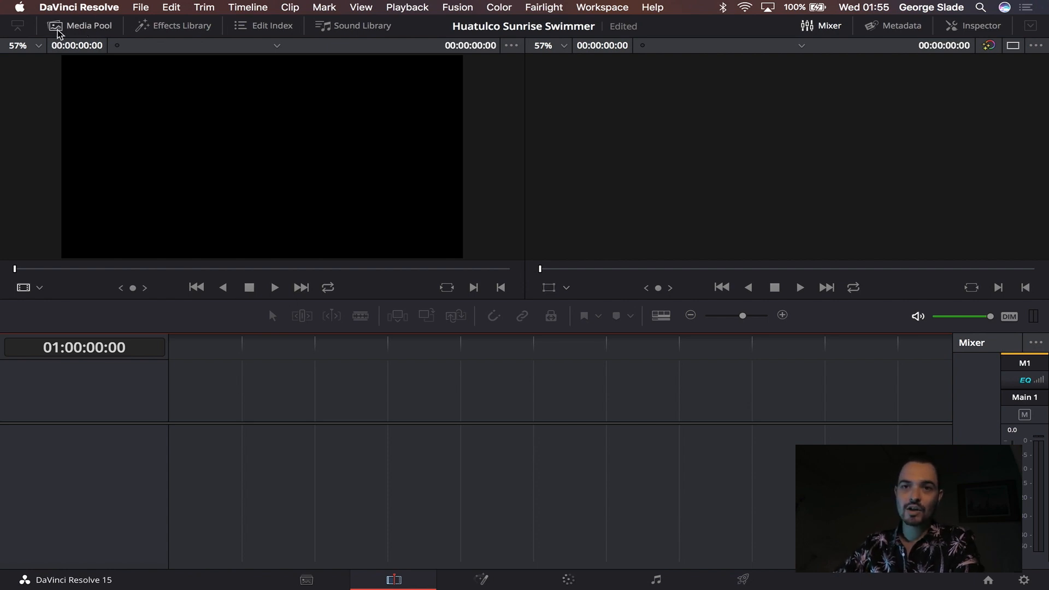
Step: Show the Media Pool panel of the new, still empty project
click(80, 25)
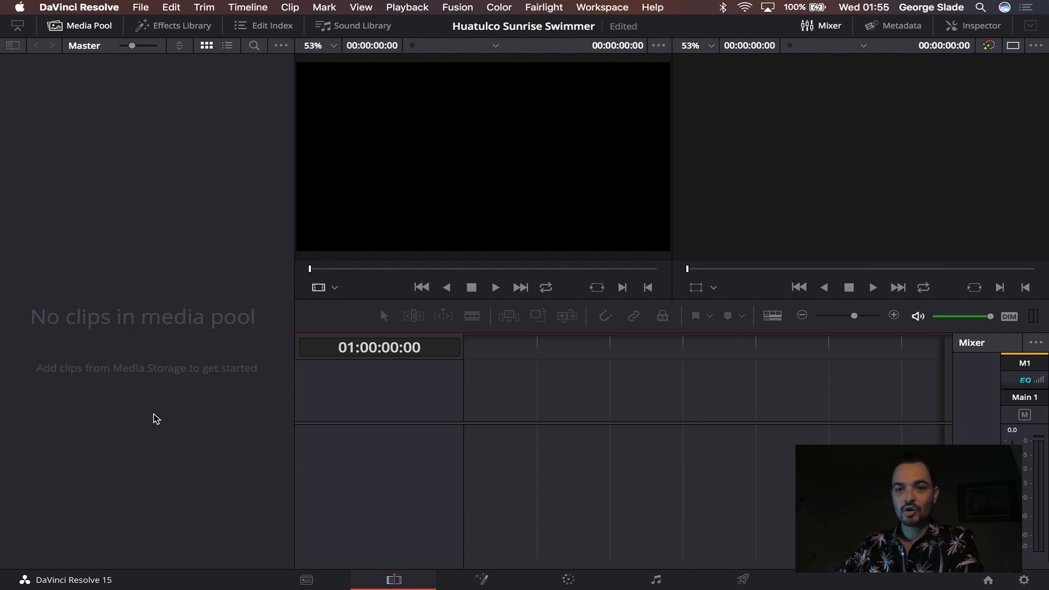
mouse_move(143, 346)
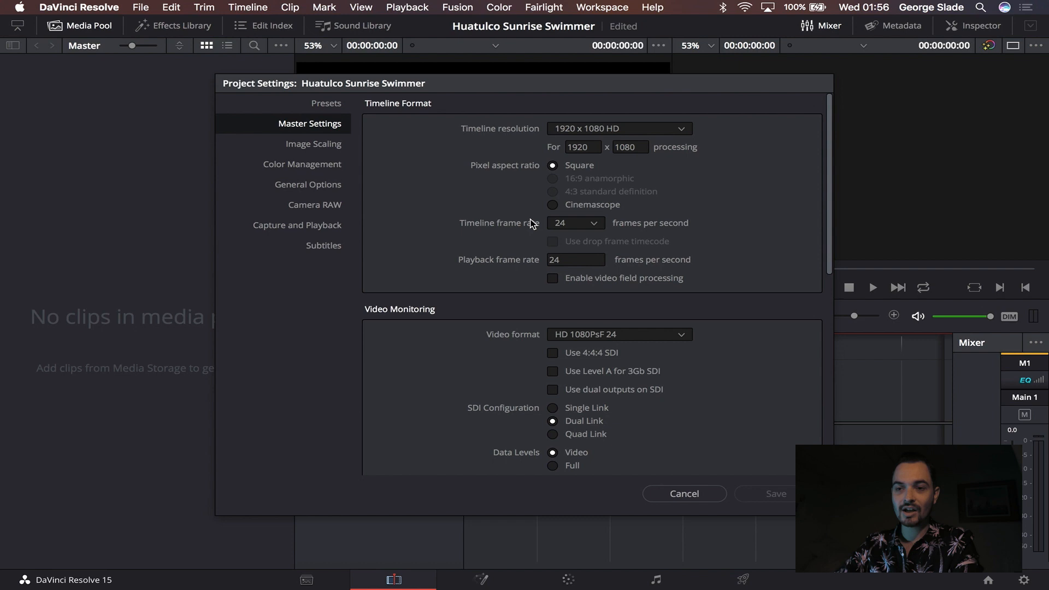
mouse_move(573, 228)
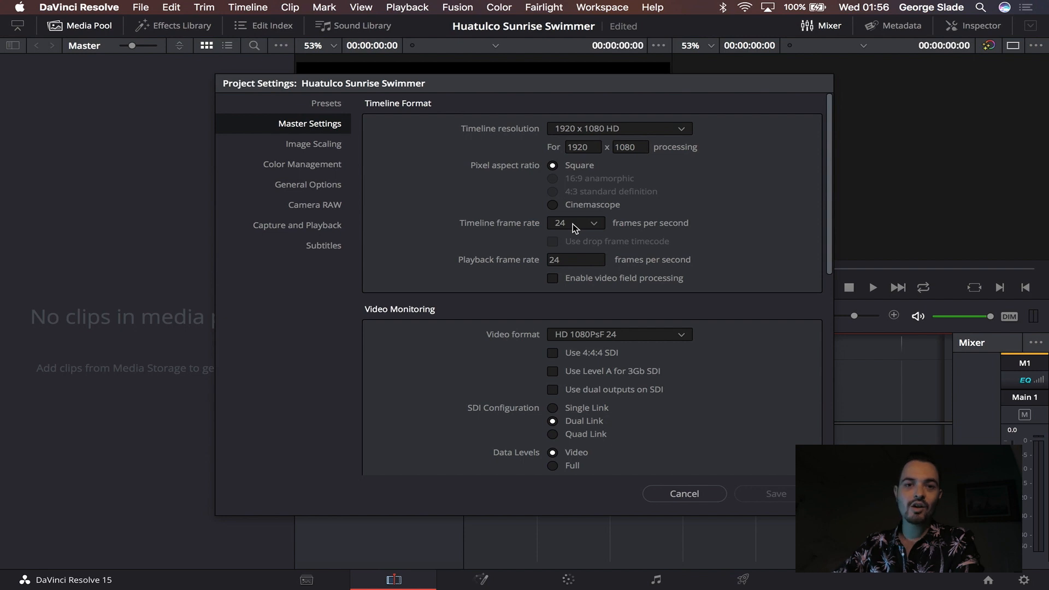
mouse_move(677, 145)
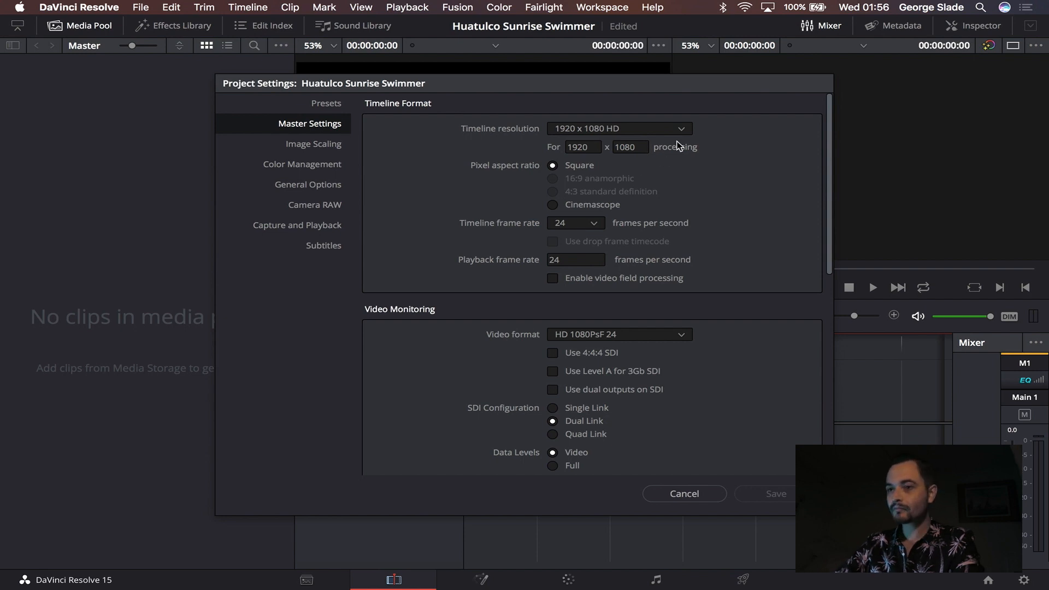
Step: Set timeline resolution 3840 x 2160 Ultra HD, frame rate 25, monitoring HD 1080p 25, and save
click(619, 127)
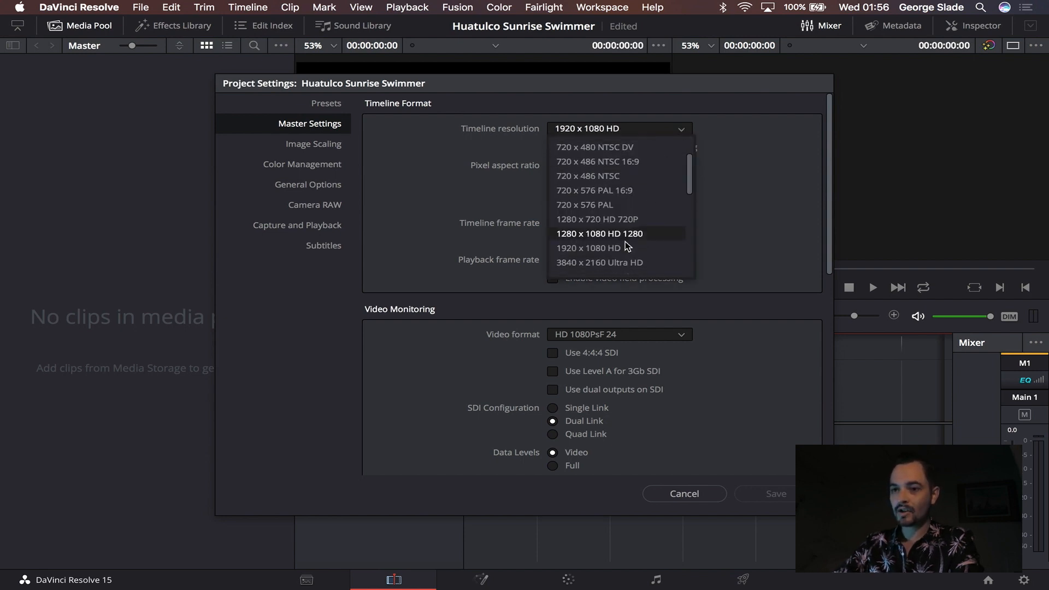
click(600, 261)
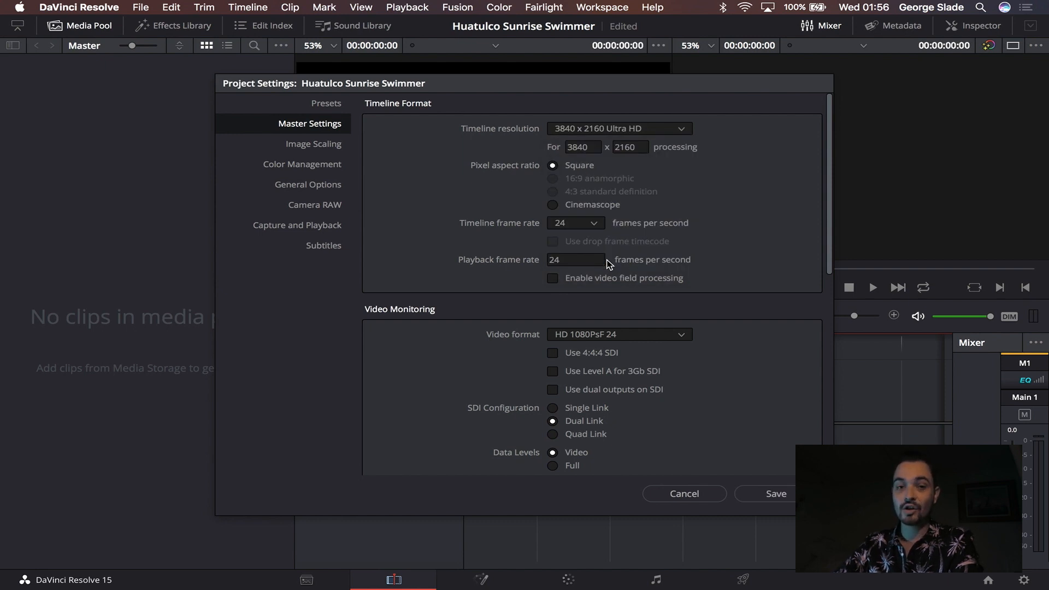
click(573, 223)
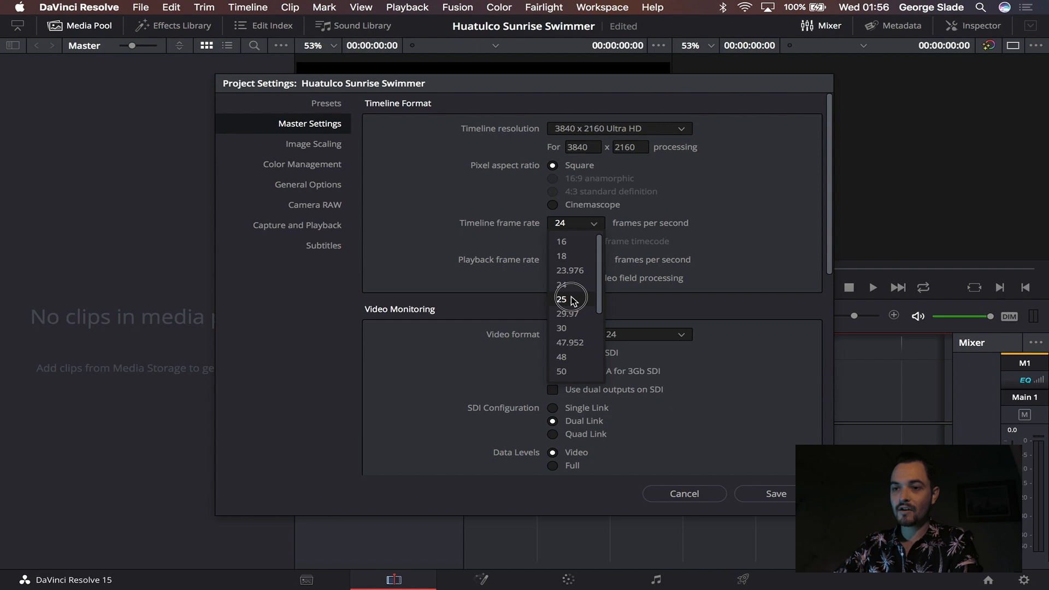
click(562, 297)
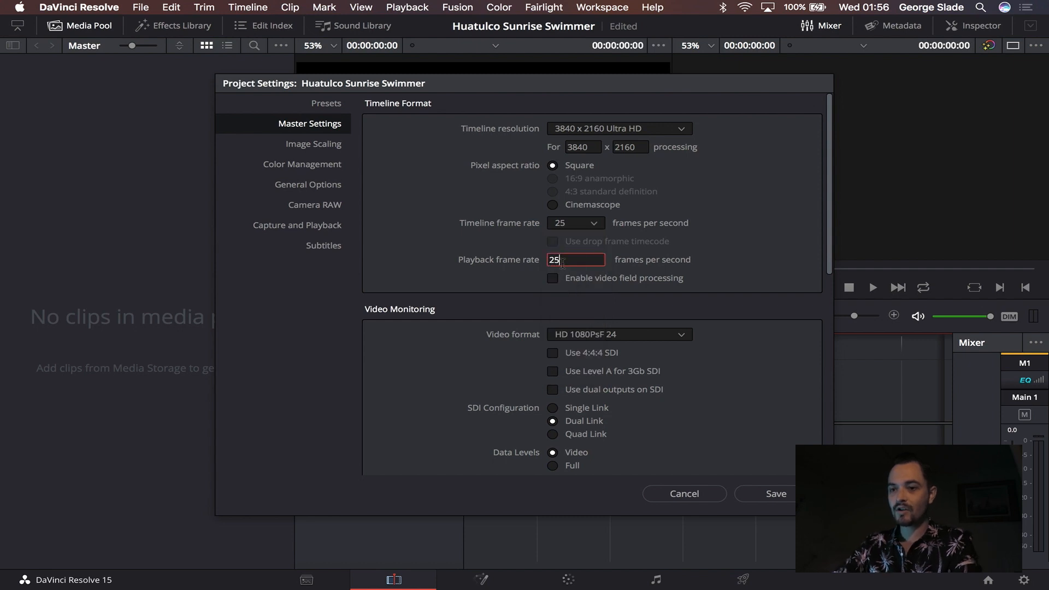
click(616, 334)
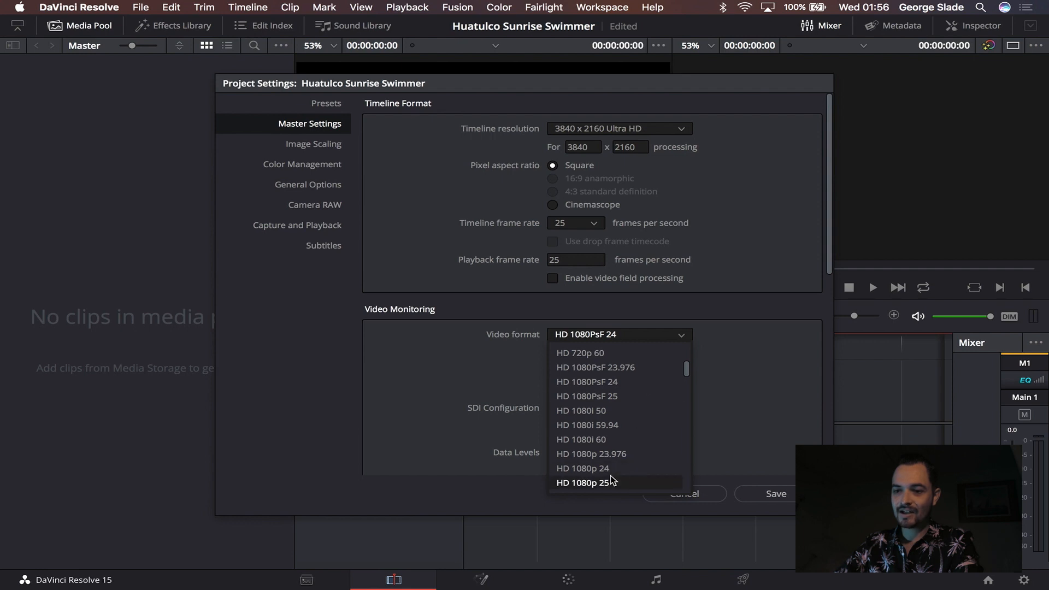
click(587, 481)
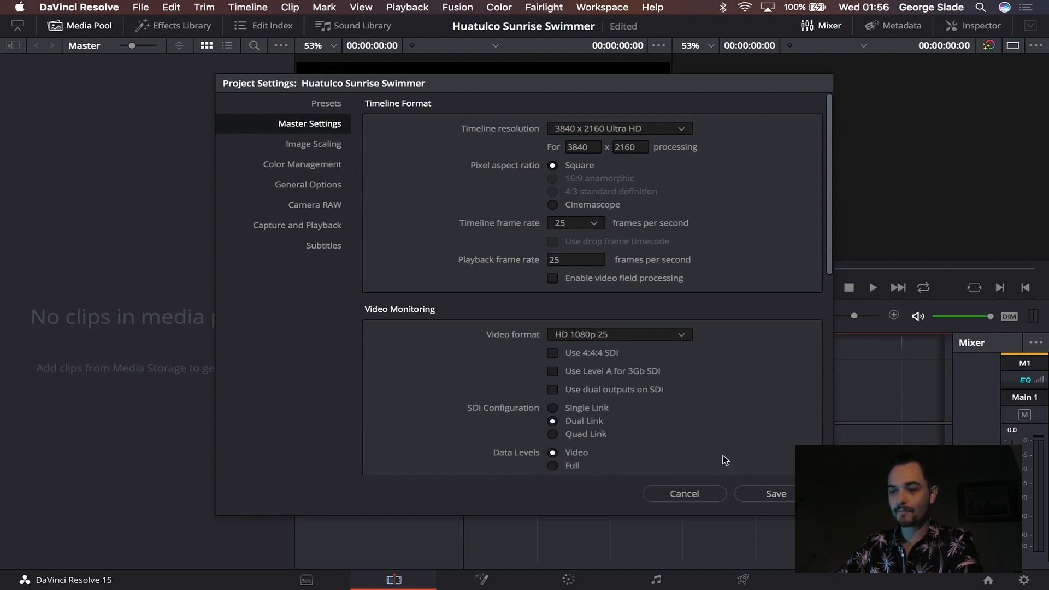
click(776, 494)
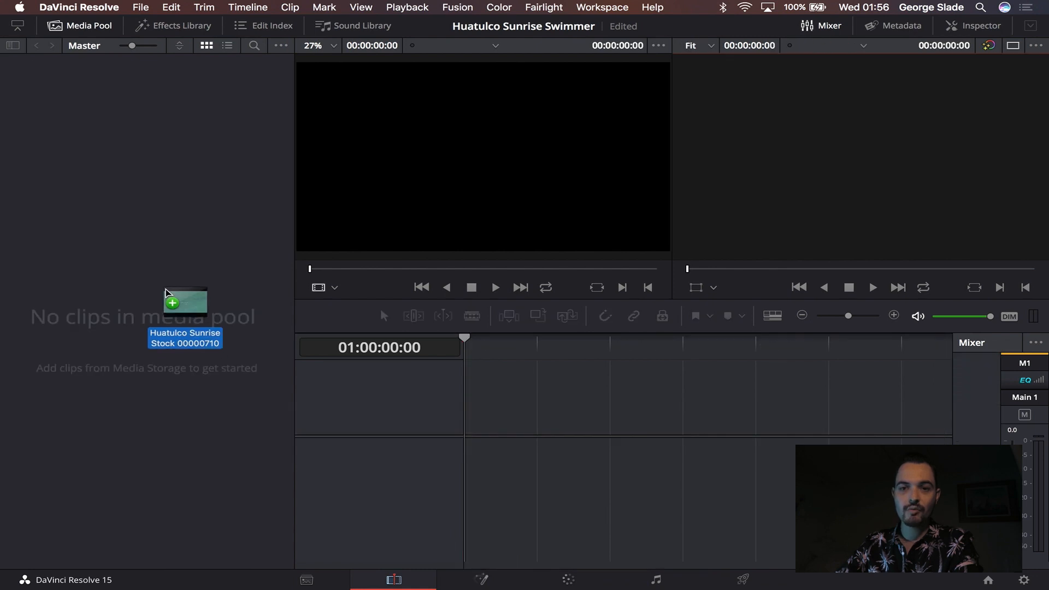
Step: Import the Huatulco Sunrise stock clip from Finder and drop it onto a new timeline
drag(184, 302, 80, 87)
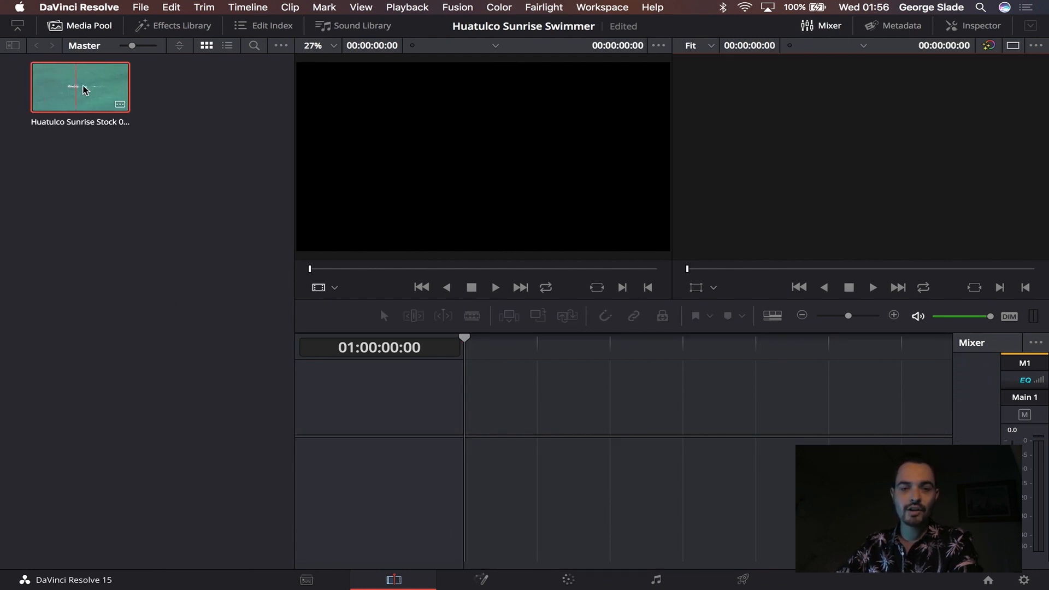
drag(80, 87, 279, 241)
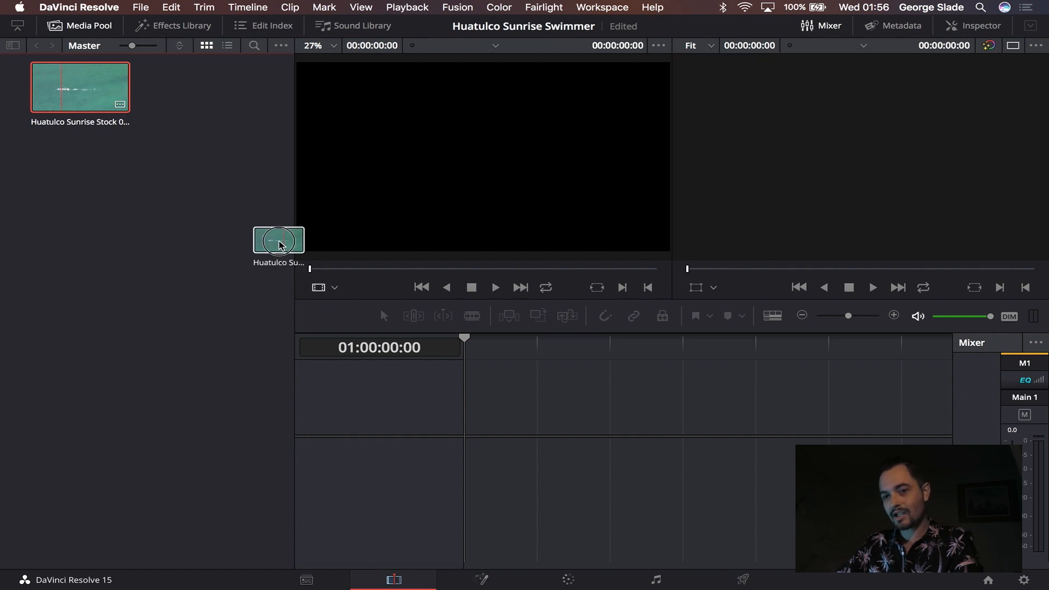
drag(278, 240, 488, 425)
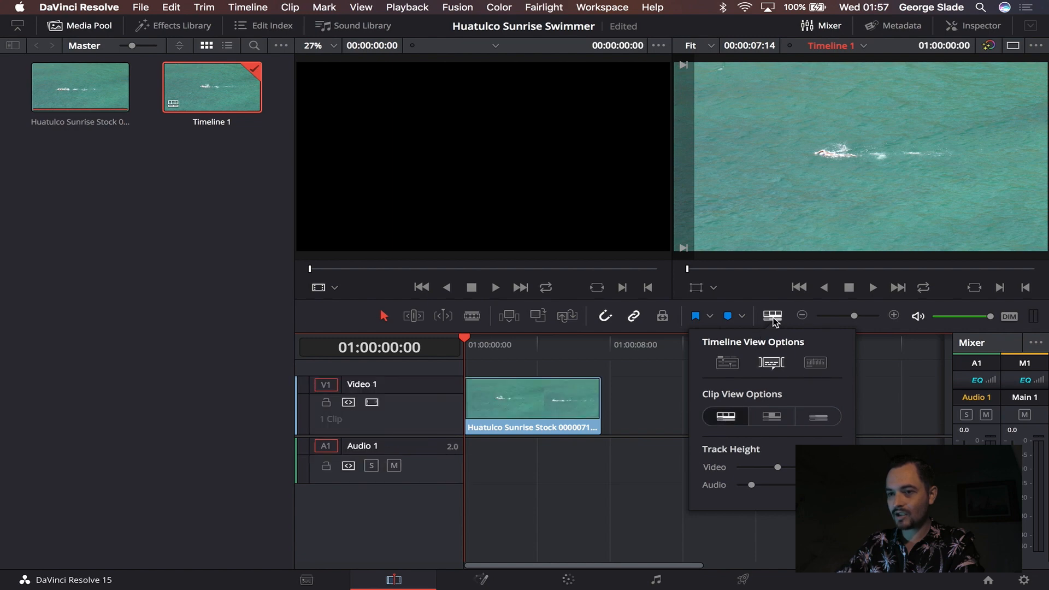
click(771, 315)
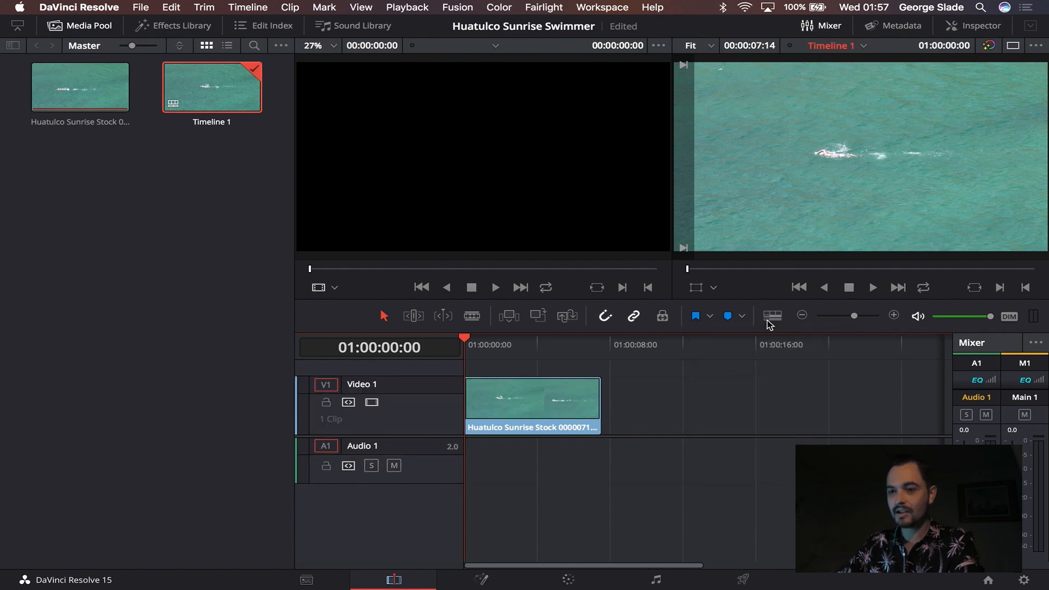
mouse_move(595, 351)
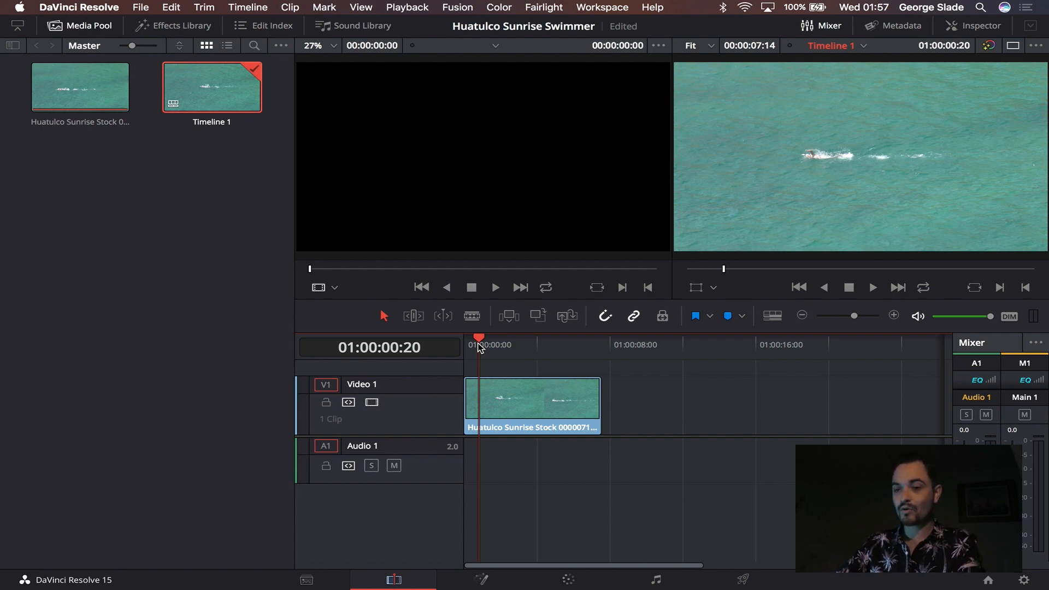
click(523, 344)
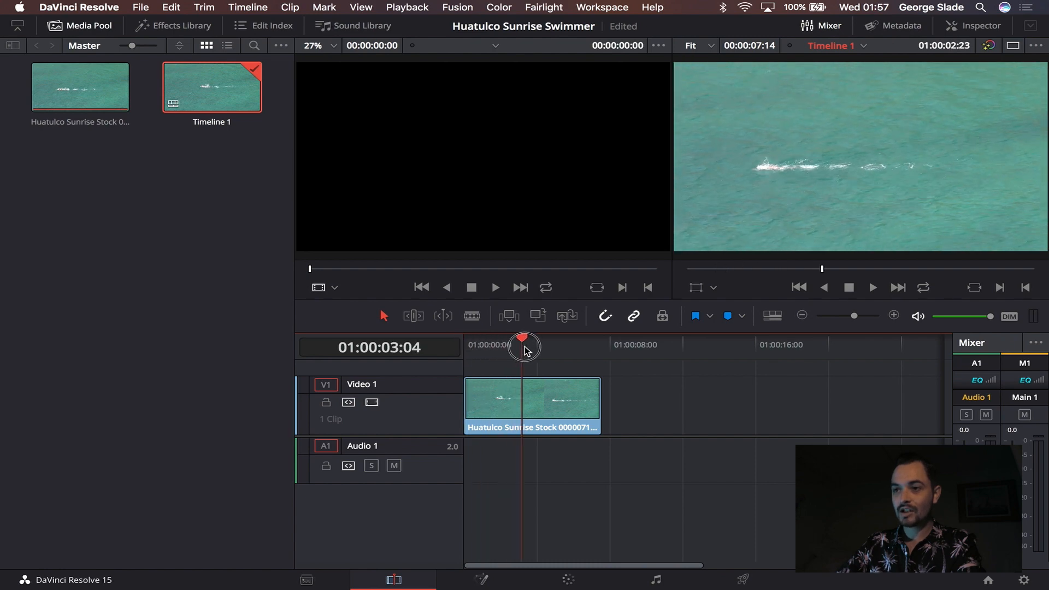
drag(524, 346, 494, 346)
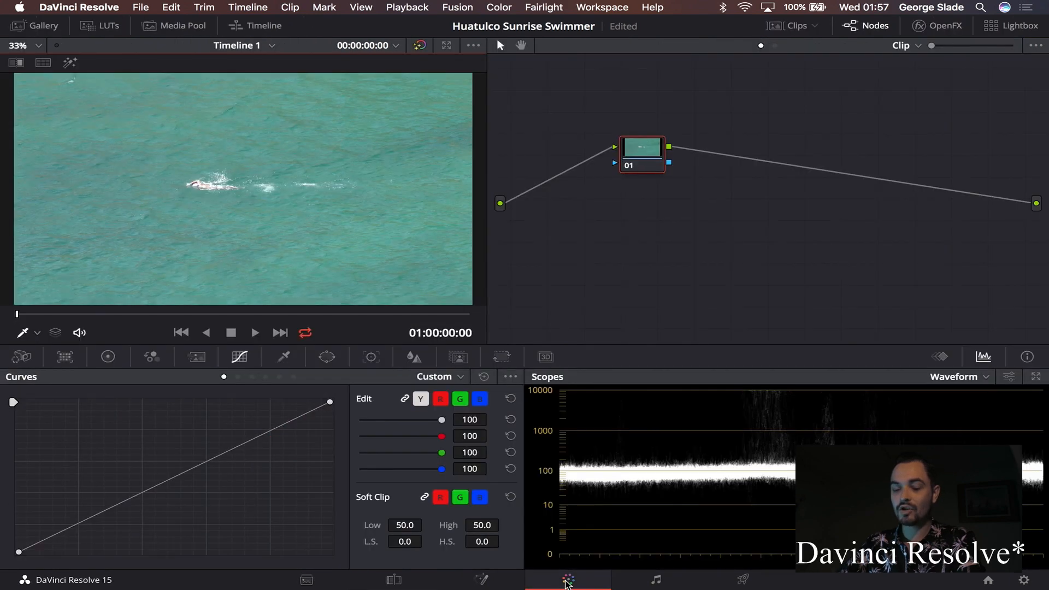
mouse_move(728, 253)
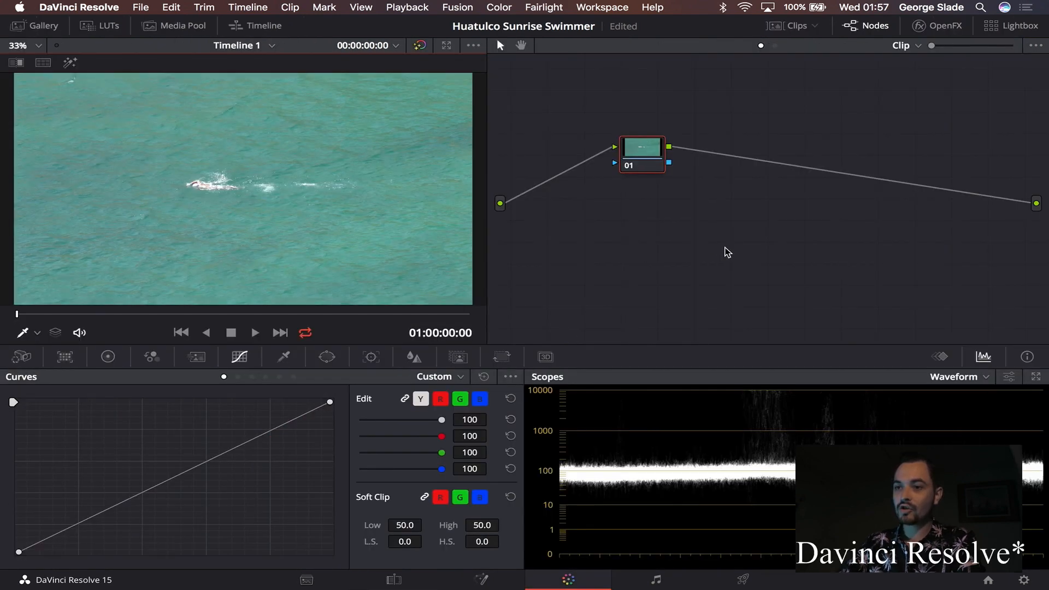
mouse_move(630, 152)
text(stabil)
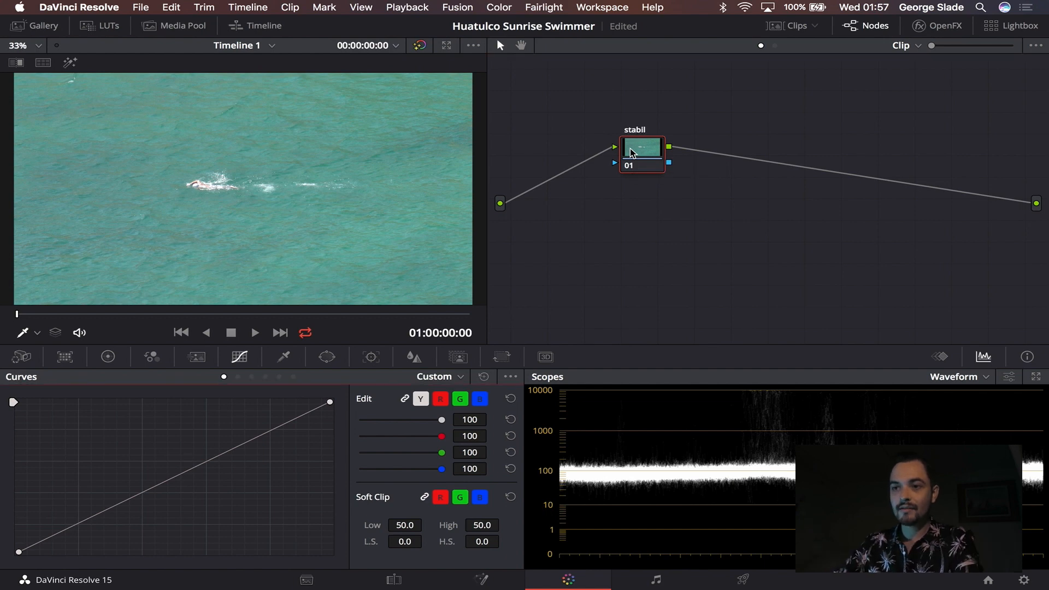
Step: Run the Tracker's Stabilizer on the stabil node to steady the swimmer clip
click(371, 356)
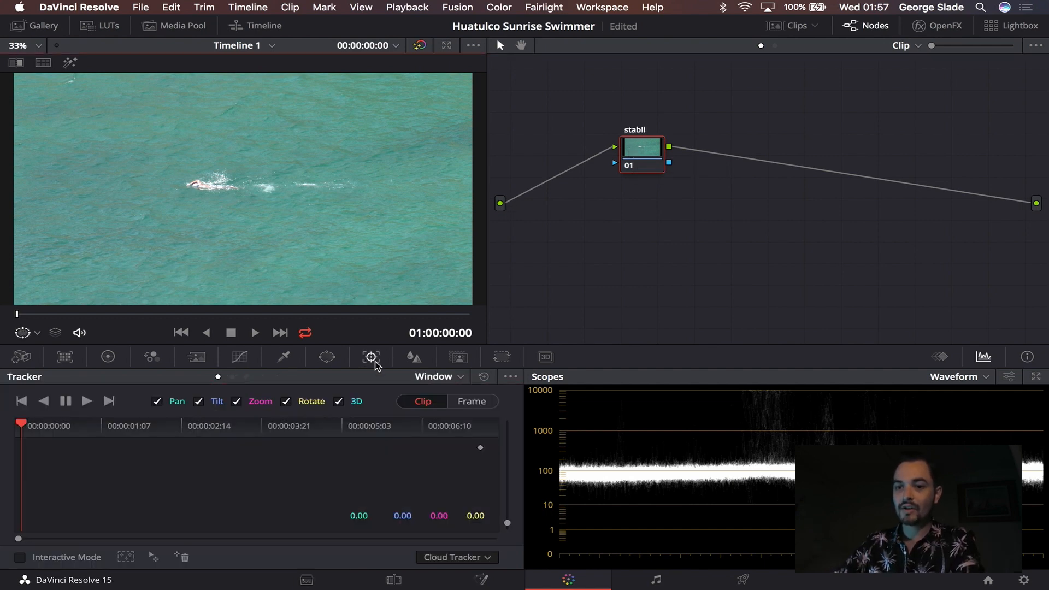
click(439, 375)
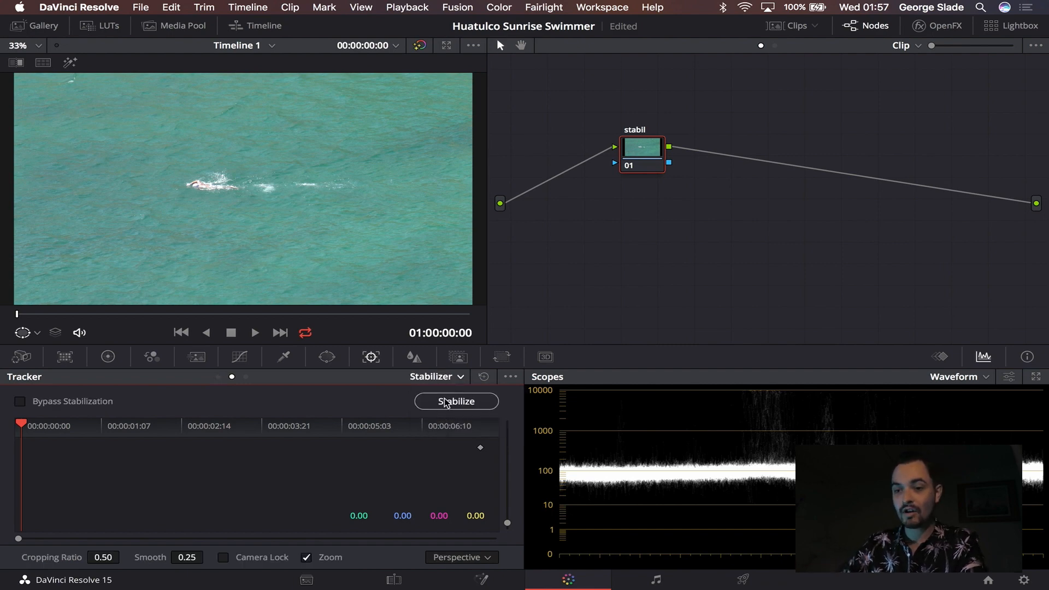
click(456, 401)
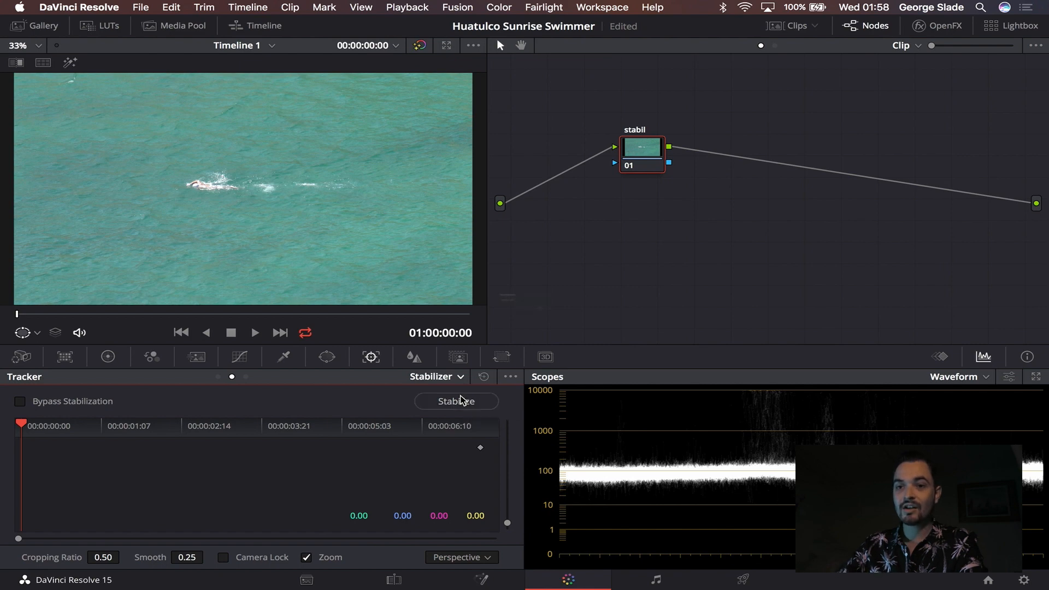
Step: Finish the node chain after stabil and move to the Deliver page for rendering
click(457, 400)
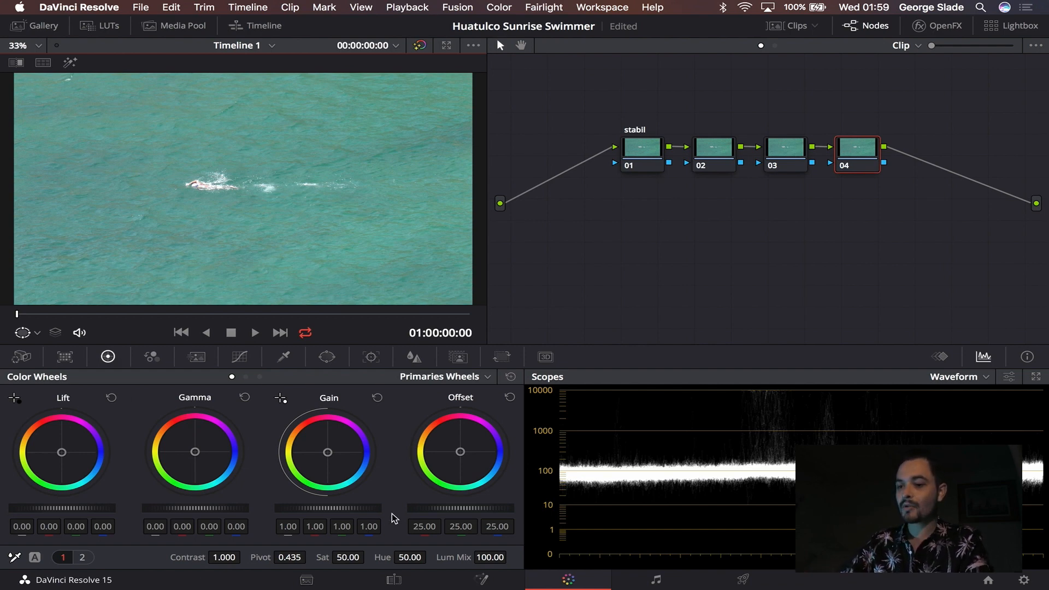
click(740, 579)
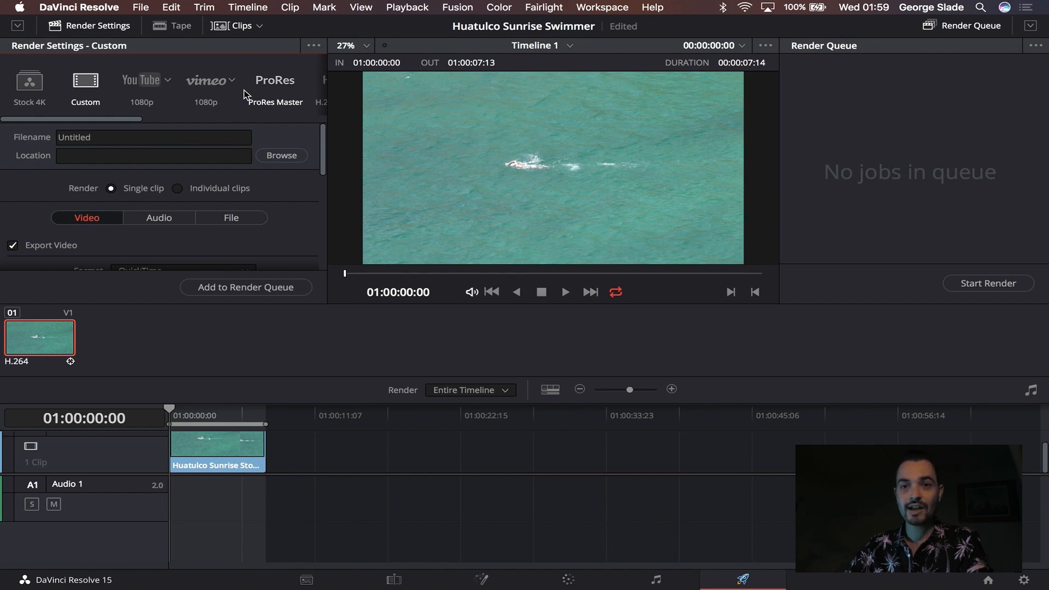
mouse_move(10, 92)
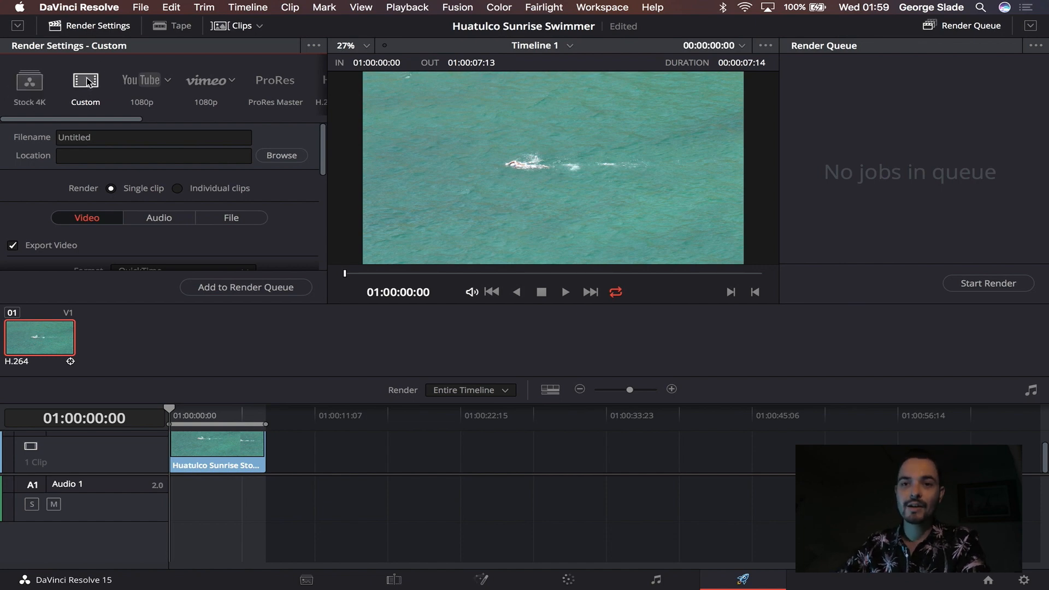
Step: Scroll the Render Settings panel to reach the Custom preset's video options
scroll(down, 3)
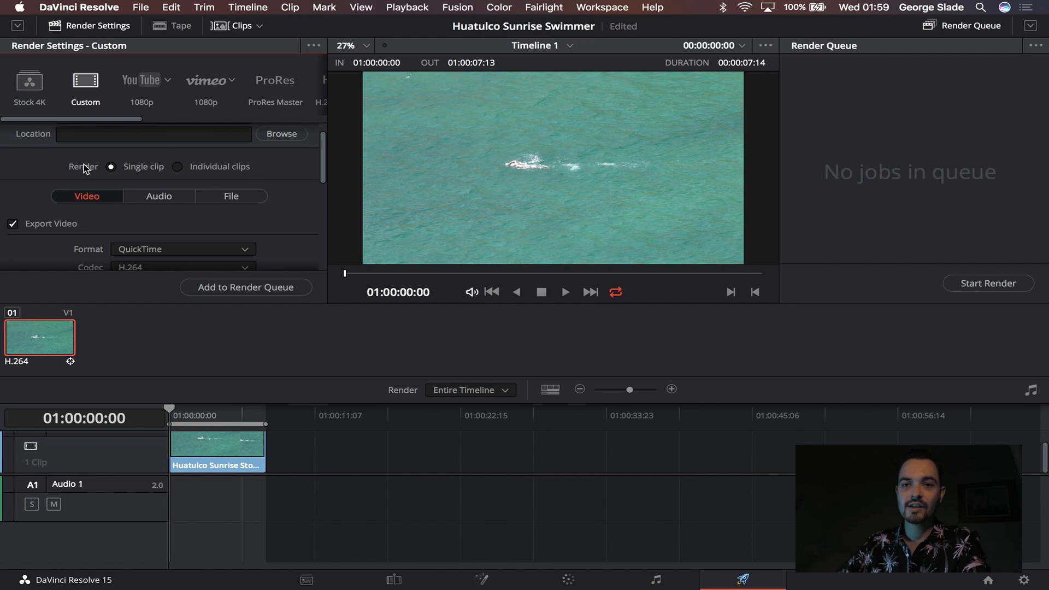
Step: Change the render format from QuickTime to MP4, keeping 3840 x 2160, and reach the audio settings
click(177, 166)
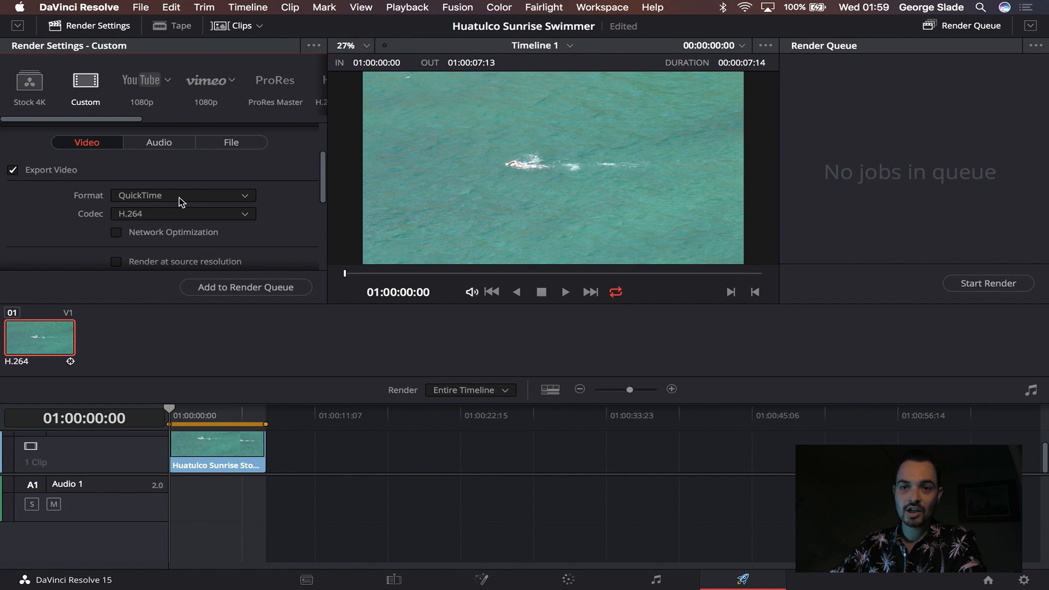
click(180, 195)
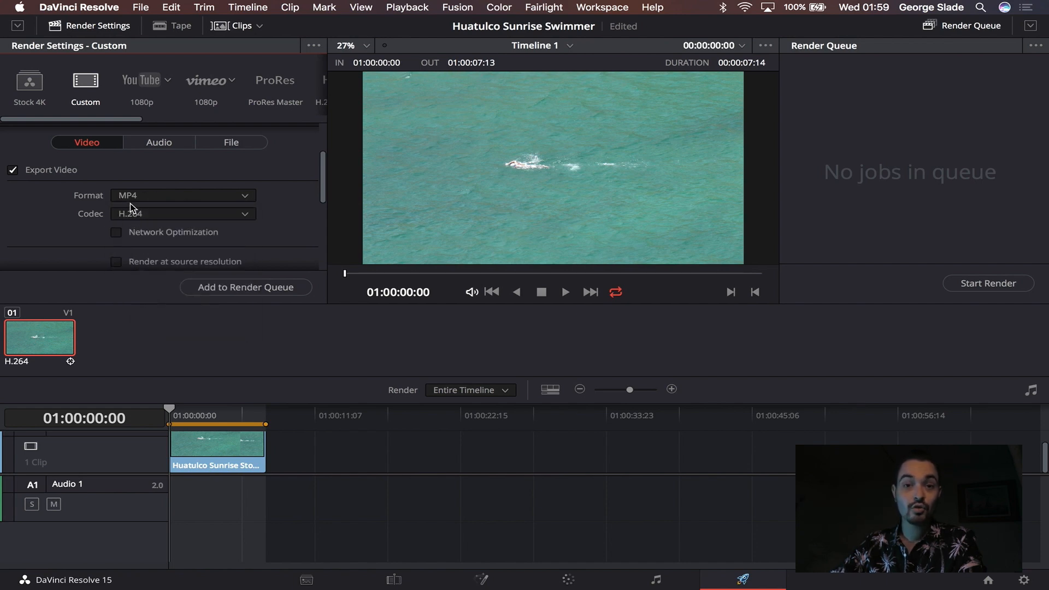
scroll(down, 3)
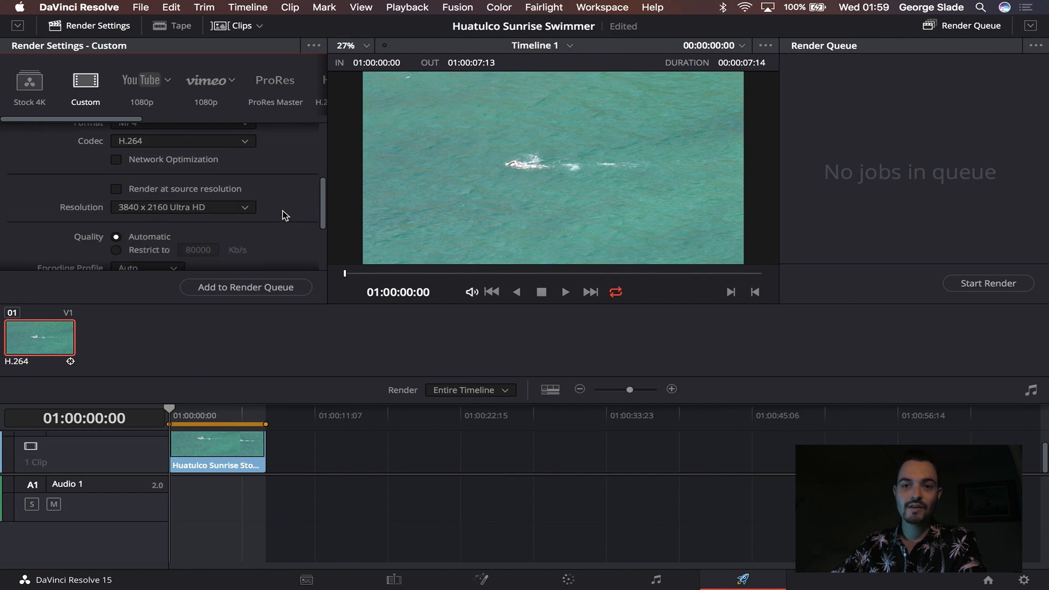
scroll(down, 3)
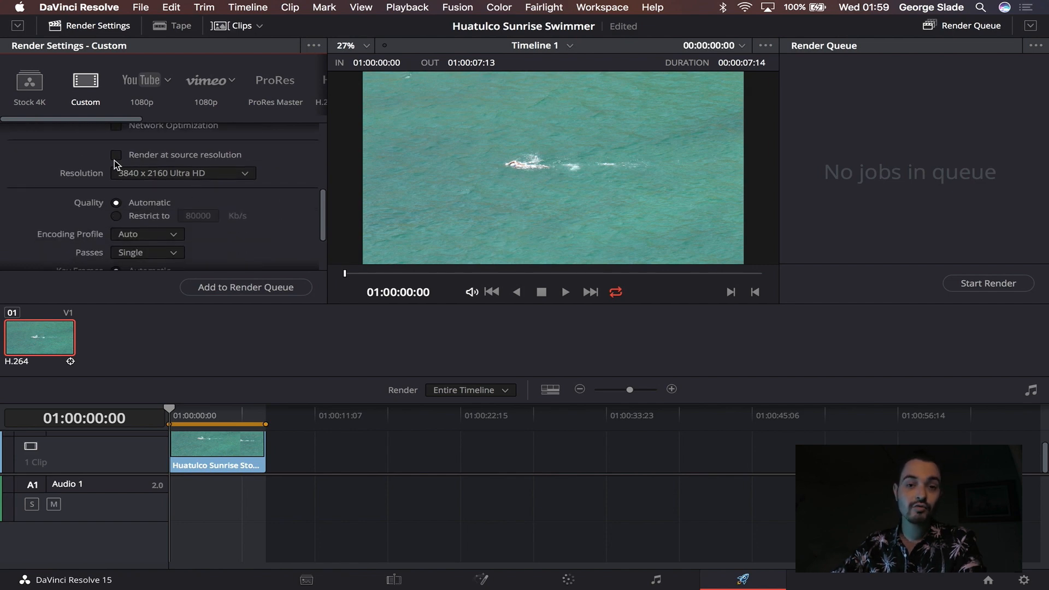
mouse_move(153, 178)
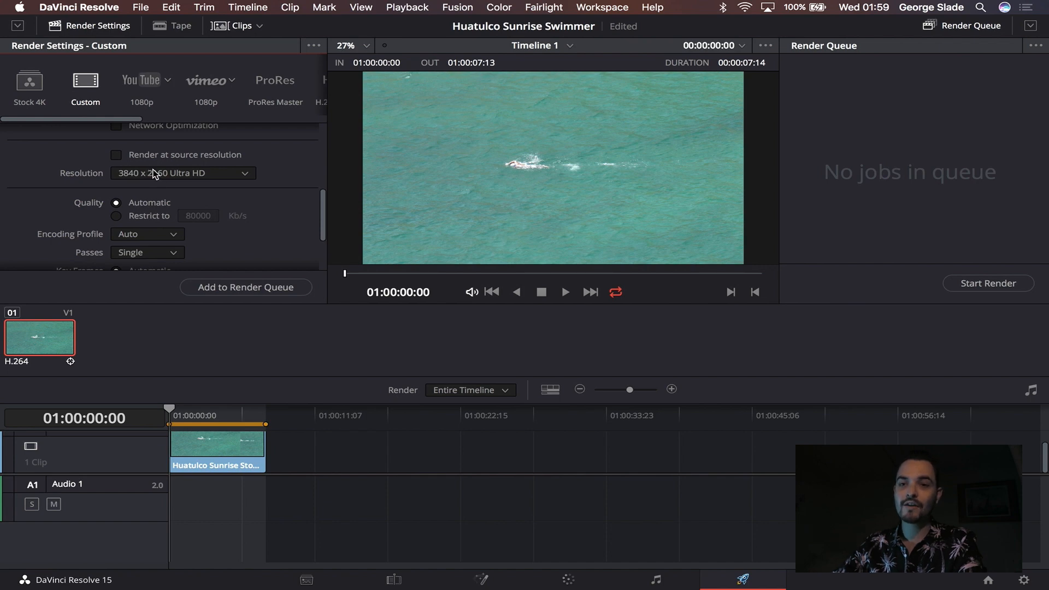
mouse_move(161, 168)
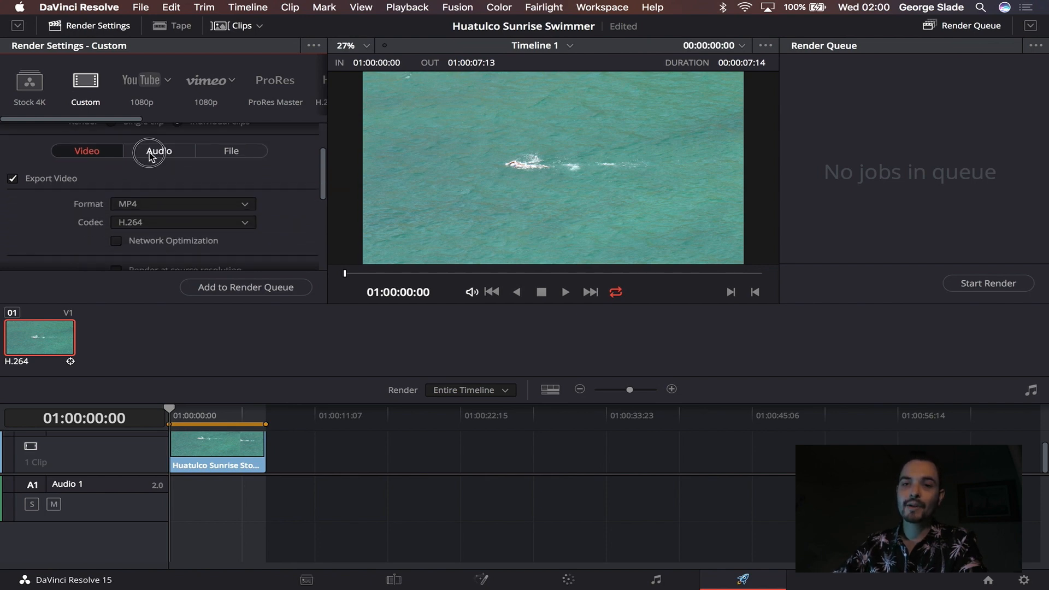
click(158, 151)
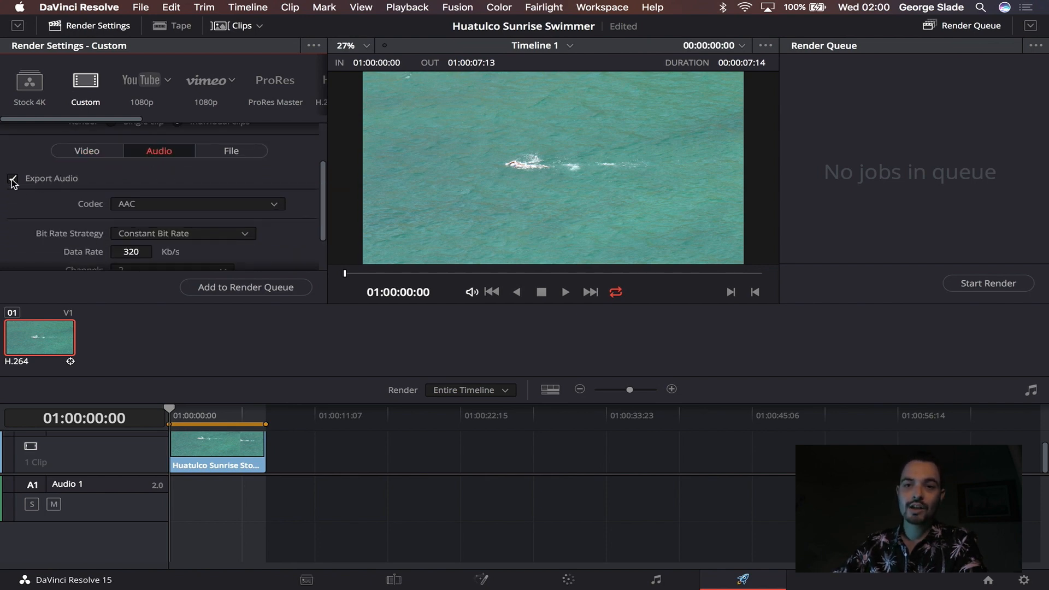
Step: Turn off Export Audio and start Save As New Preset from the render settings menu
click(11, 178)
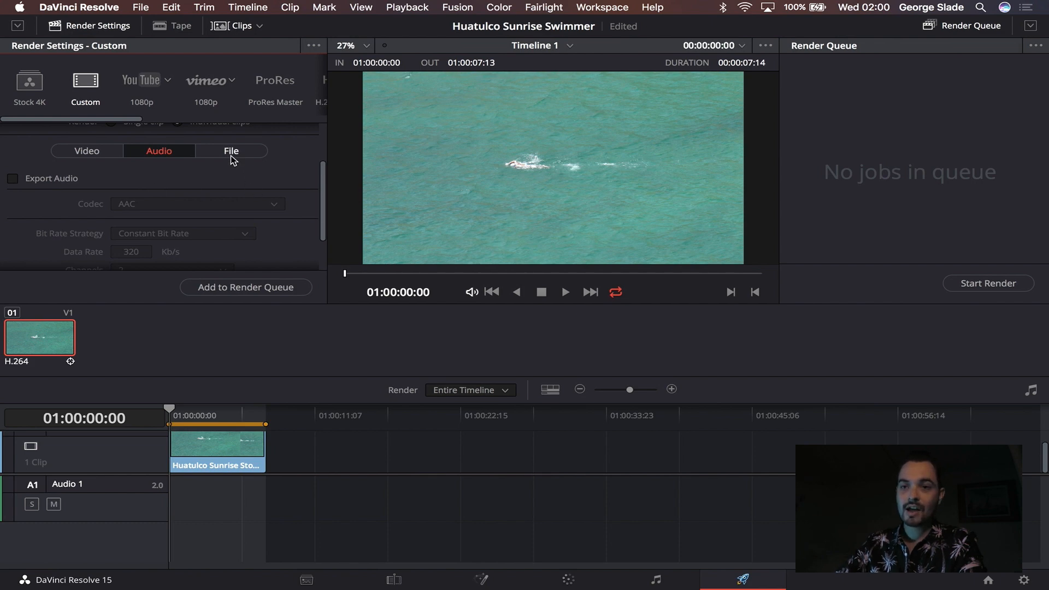
click(231, 149)
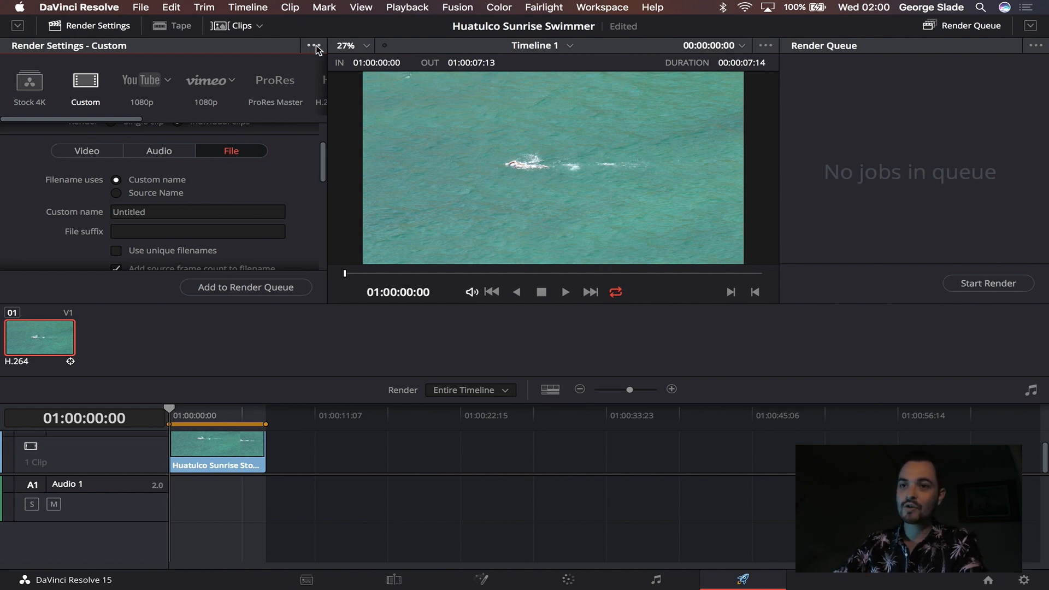
click(313, 46)
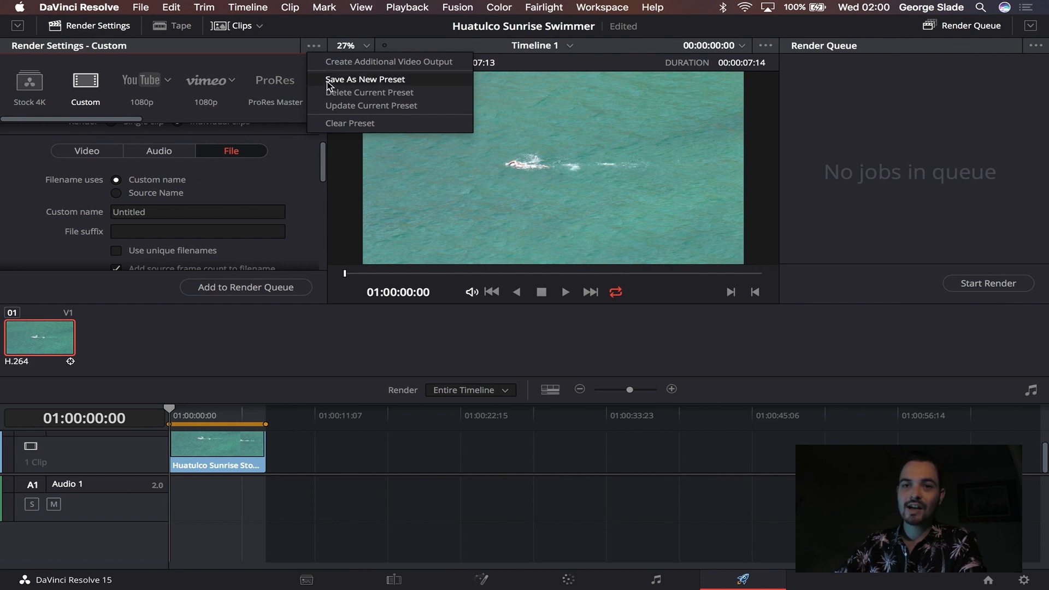
click(365, 79)
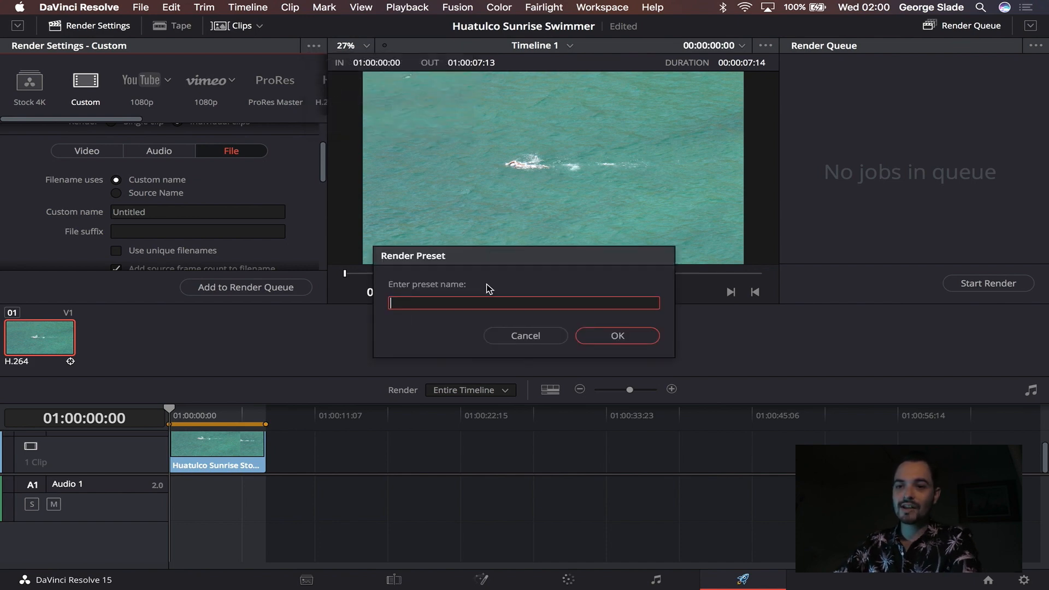
Step: Save the preset as 'Stock 4K' and load it as the active render setting
click(525, 336)
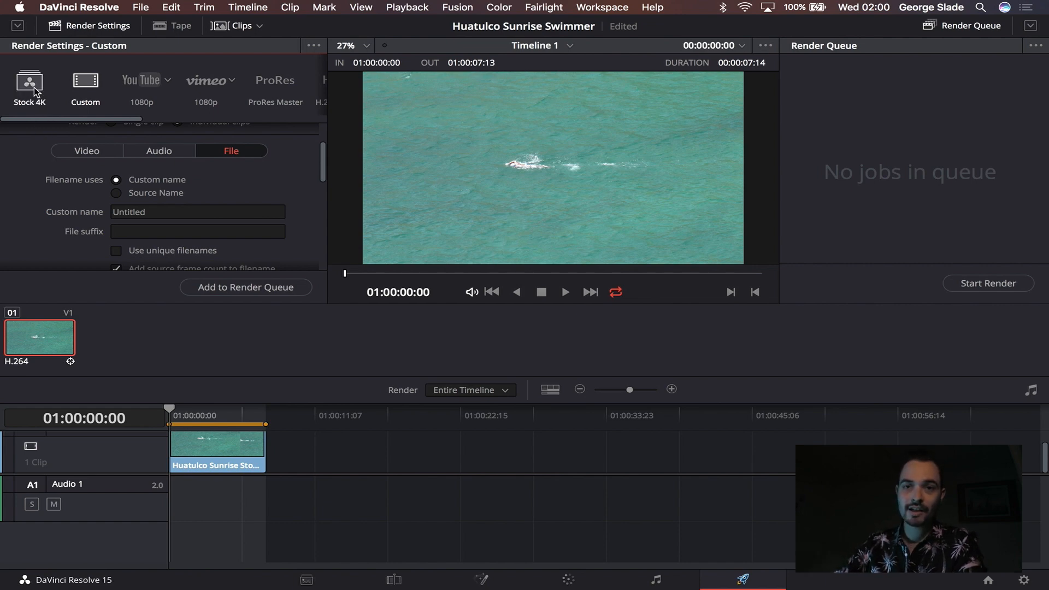
click(28, 85)
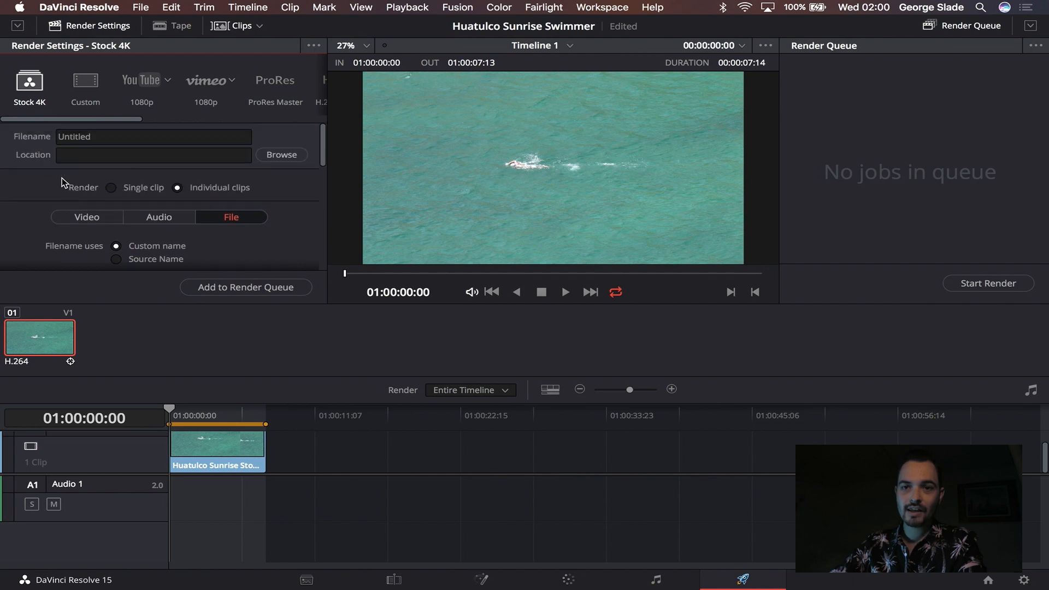
click(87, 216)
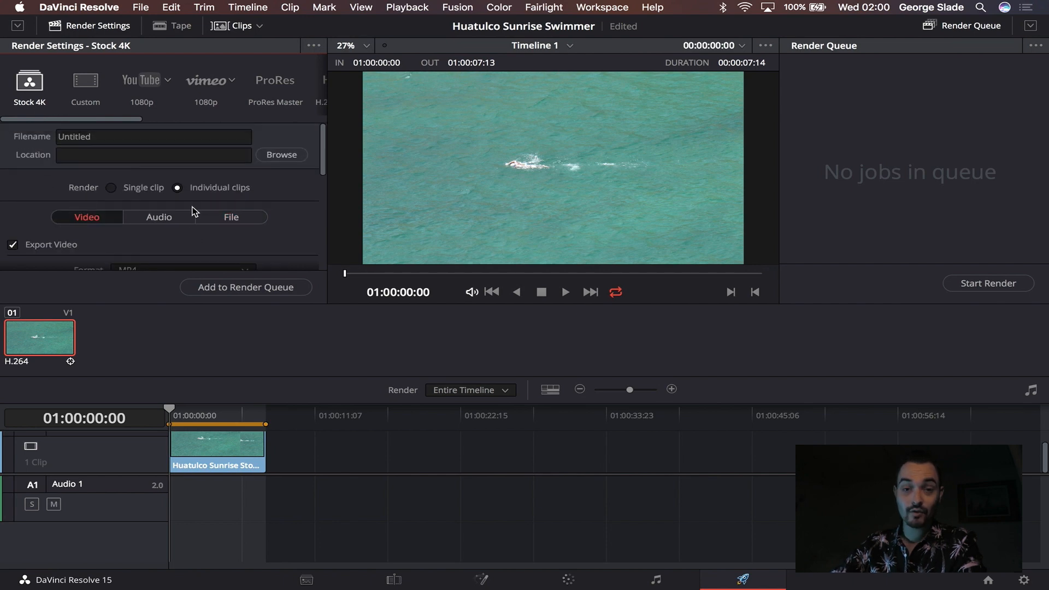
click(160, 177)
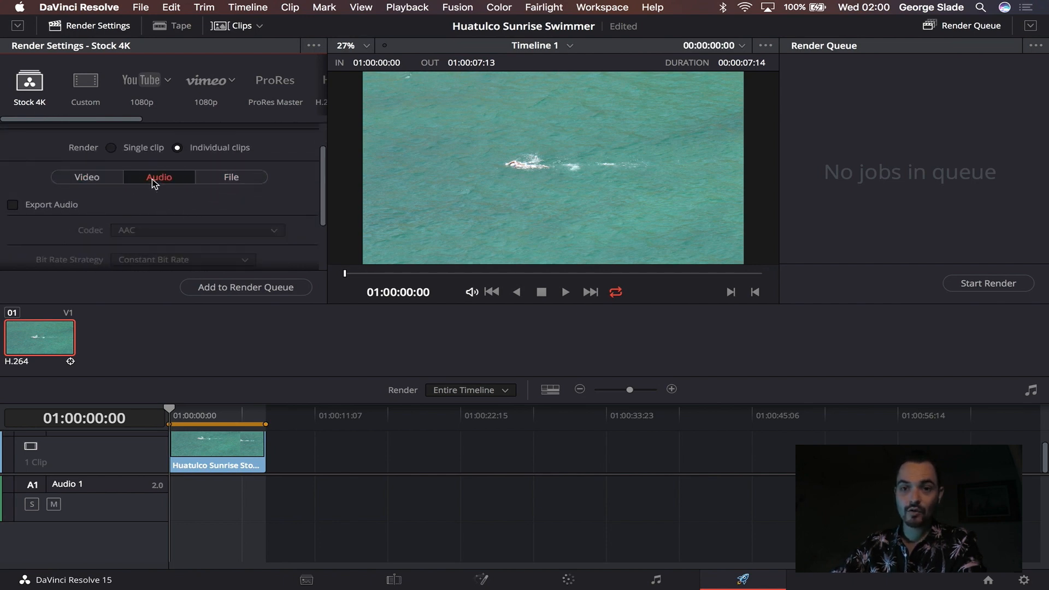
click(230, 177)
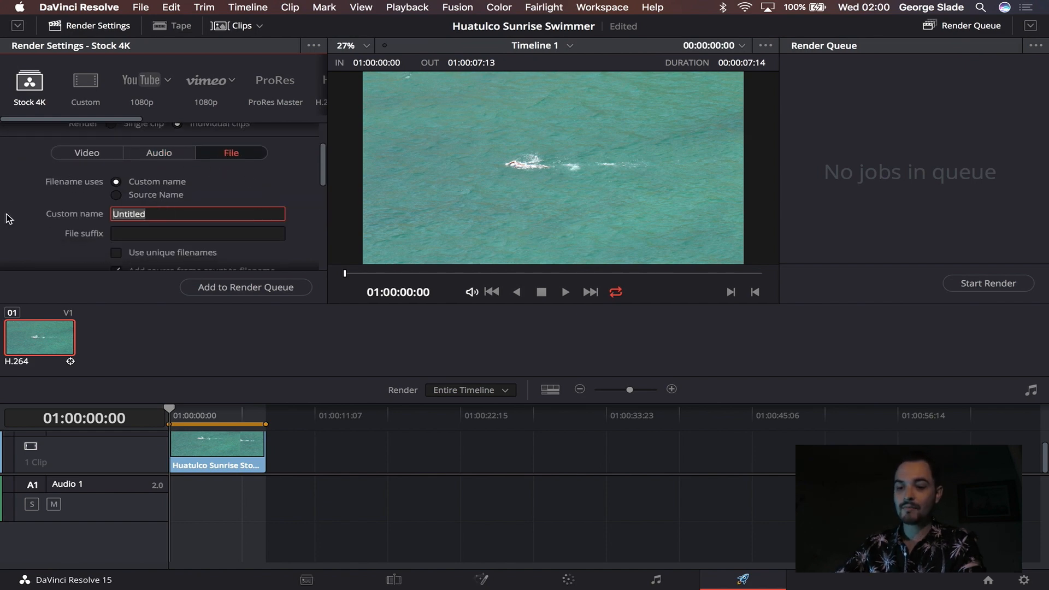
text(Huatulco Mexico)
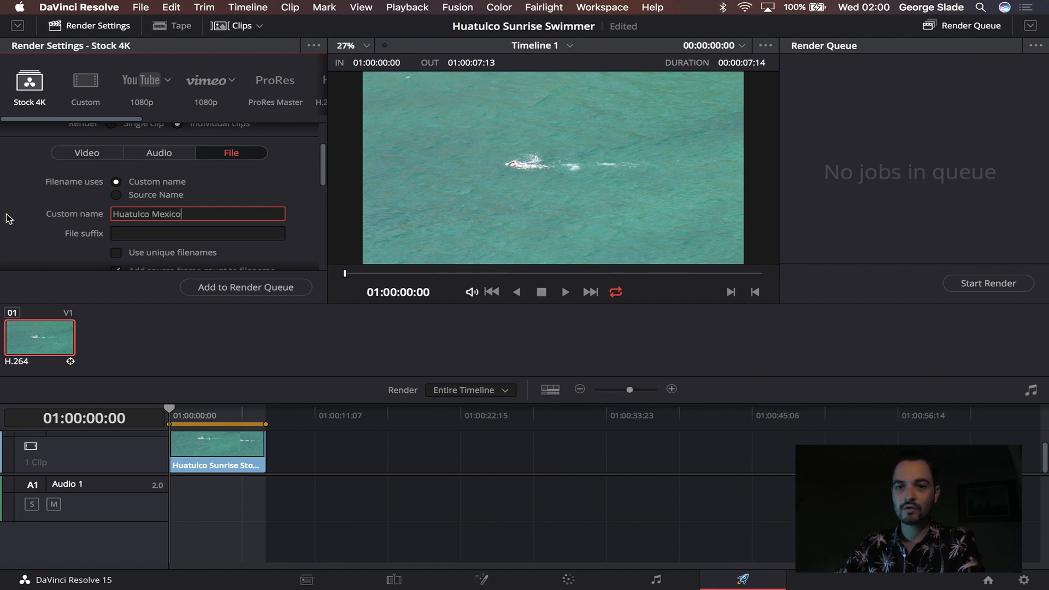
Step: Name the output 'Huatulco Mexico Sunrise Man Swimming' and add the job to the render queue
text(Sunris)
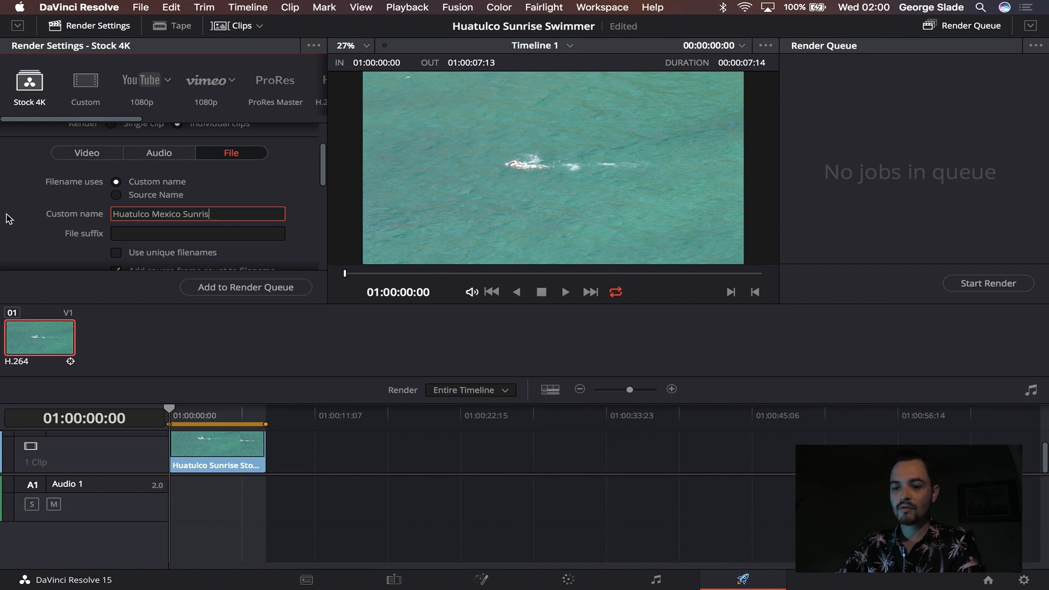
text(Man Swimming)
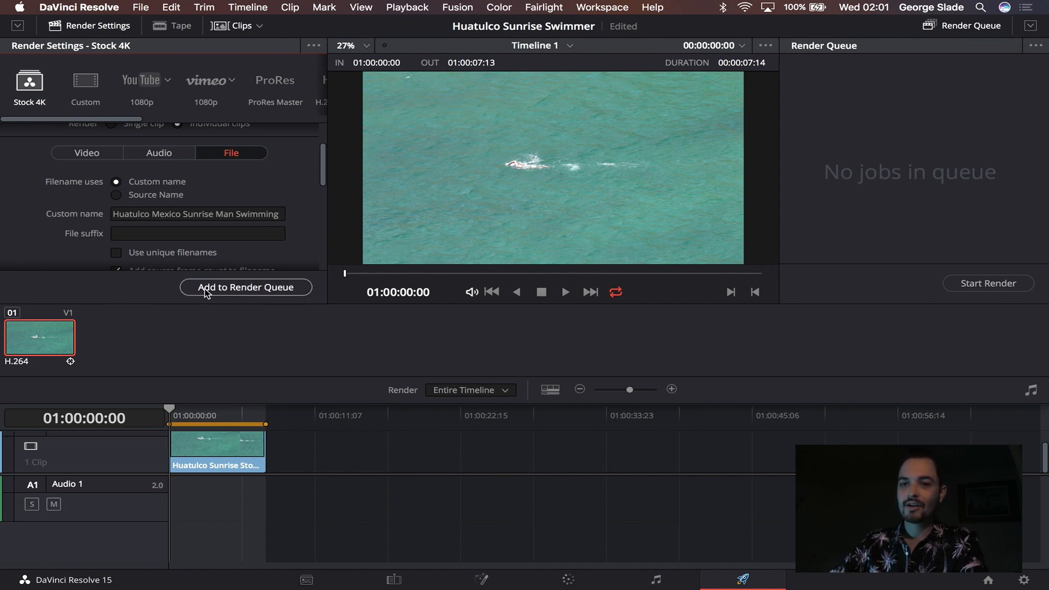
click(245, 287)
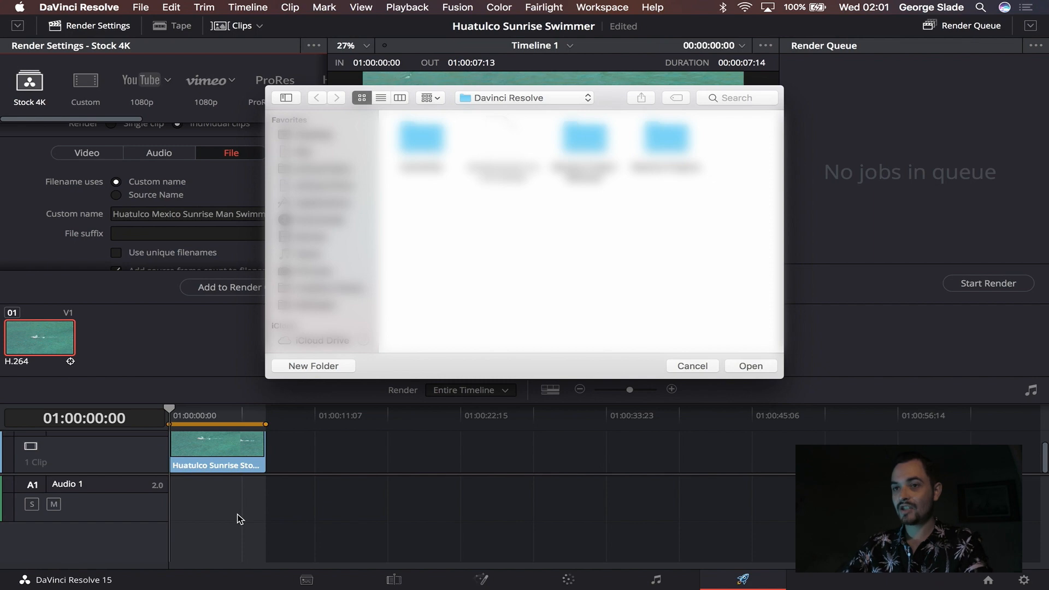
Step: Scroll the folder browser to look for a destination folder for the render
scroll(down, 3)
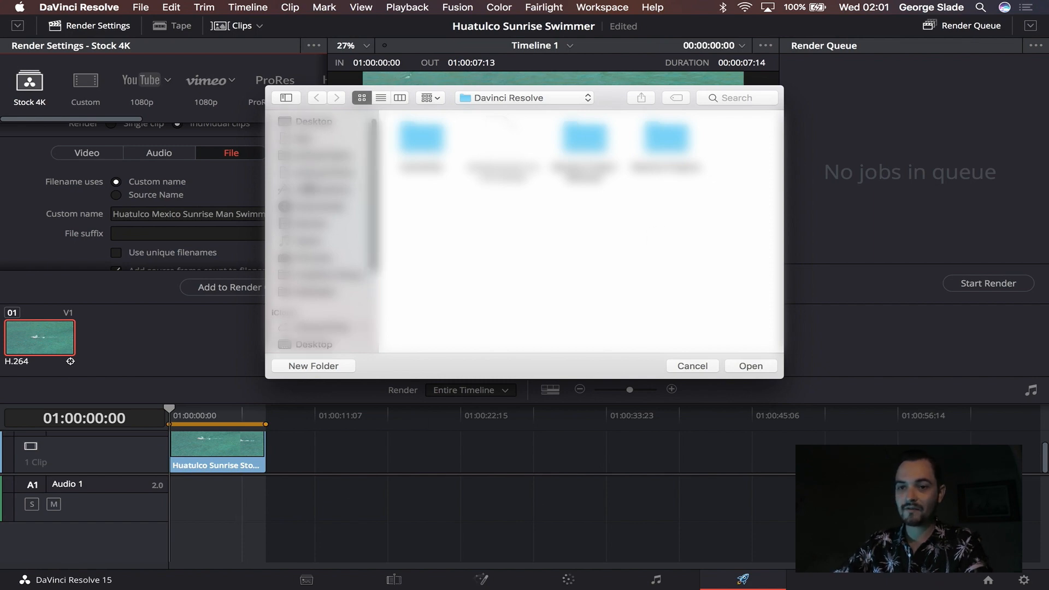